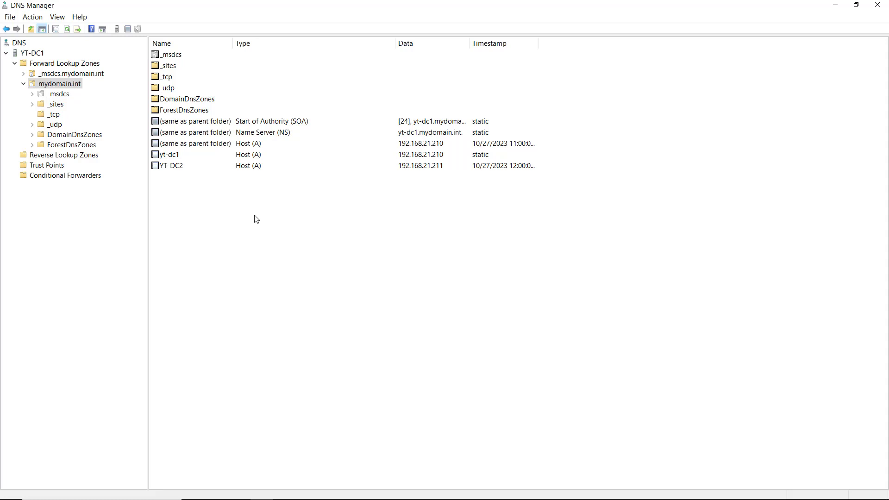
pyautogui.moveTo(192, 185)
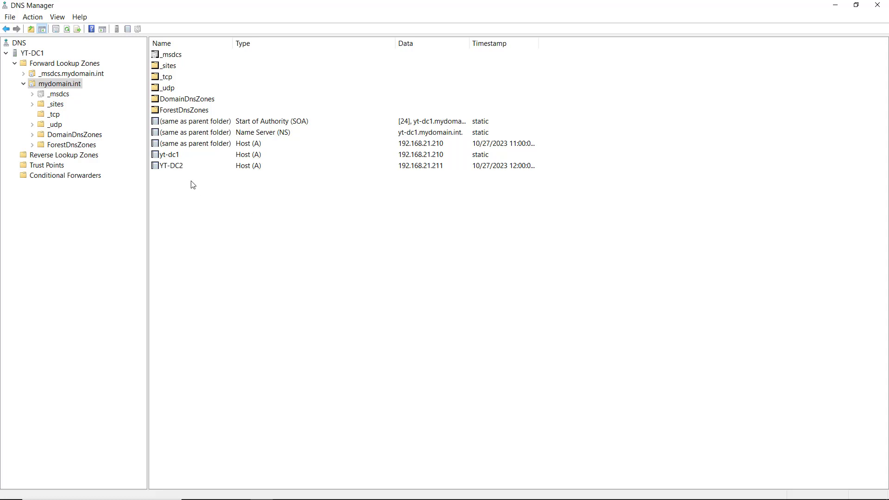
pyautogui.moveTo(199, 173)
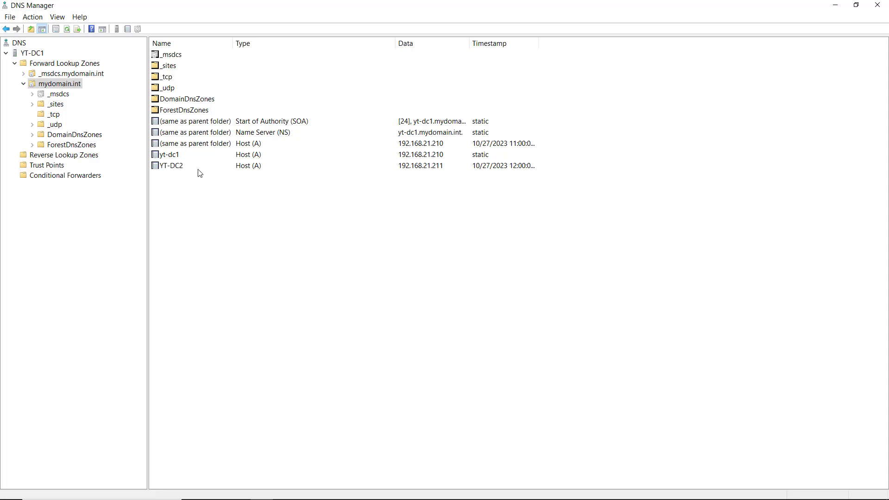
# - Start a new host (A) record in the mydomain.int zone, next to the existing YT-DC2 record
pyautogui.click(170, 164)
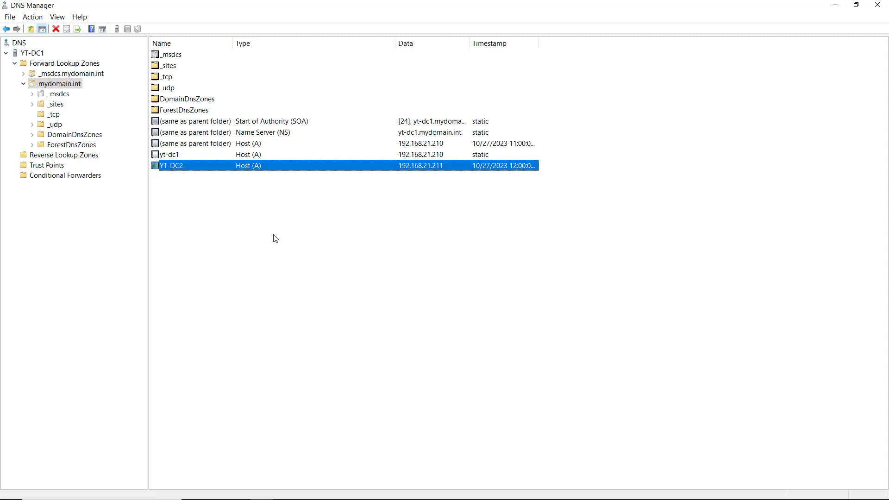
pyautogui.moveTo(358, 227)
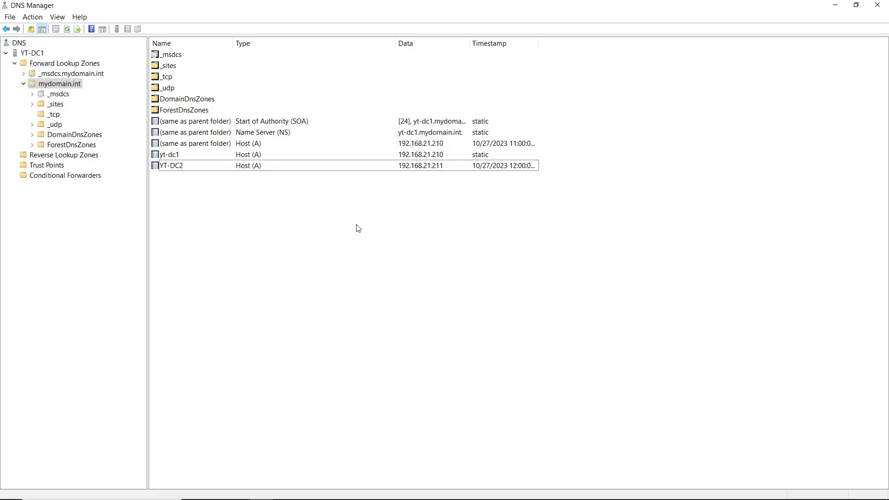
pyautogui.moveTo(354, 229)
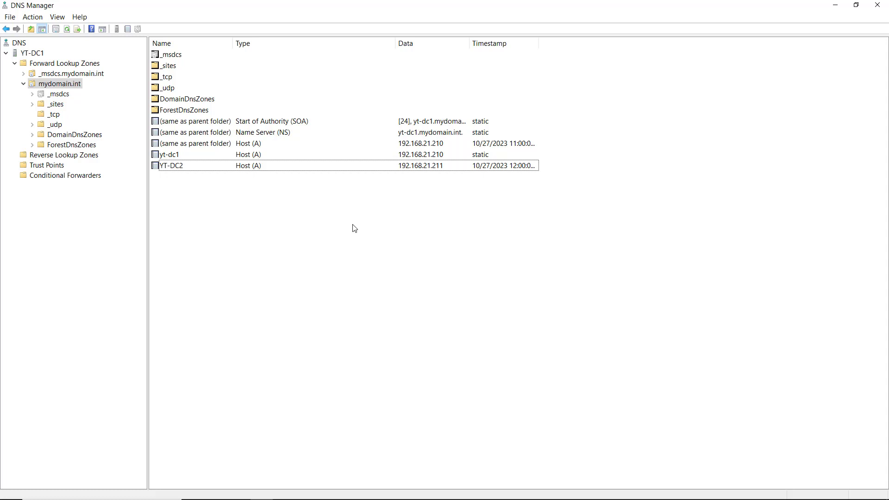
pyautogui.moveTo(360, 197)
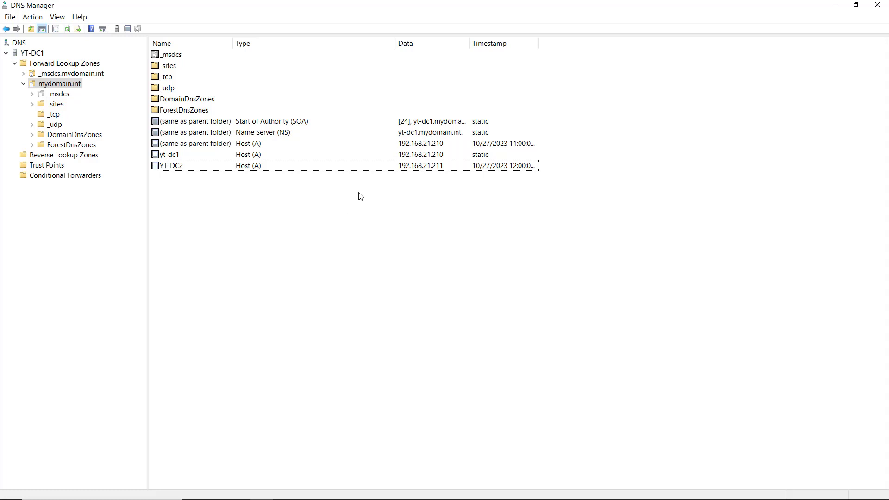
pyautogui.rightClick(359, 196)
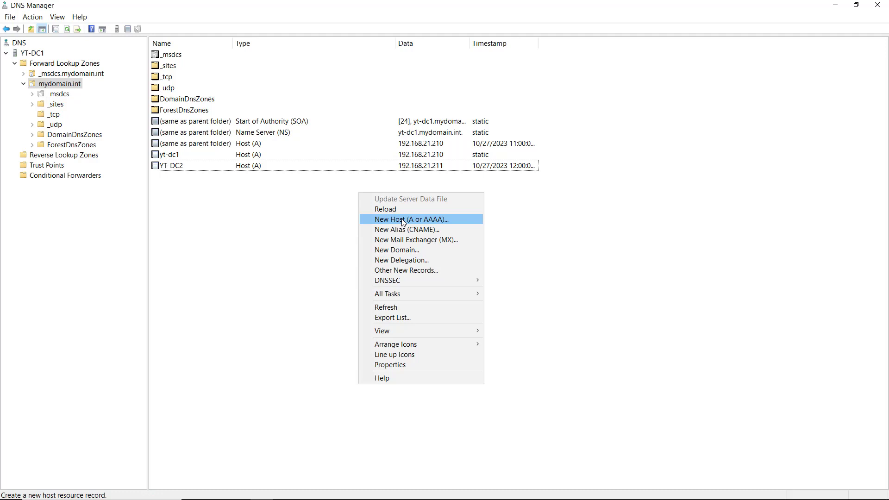
pyautogui.click(409, 219)
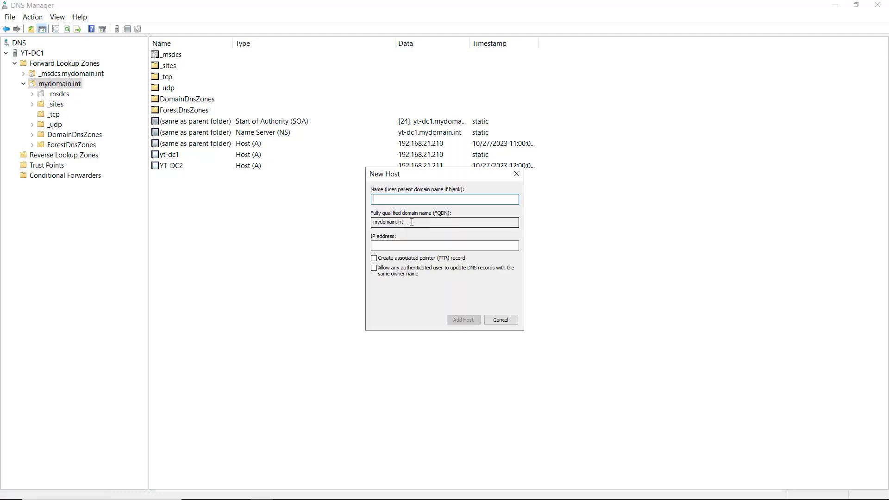
pyautogui.moveTo(435, 195)
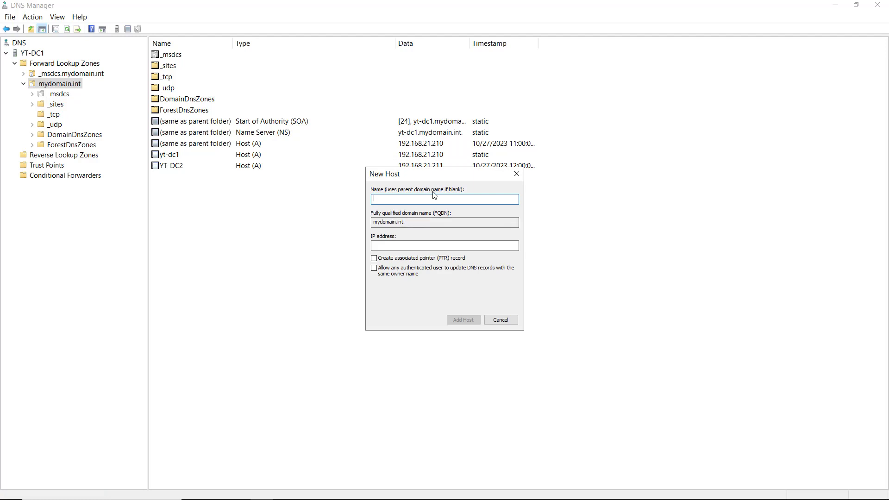
pyautogui.moveTo(433, 198)
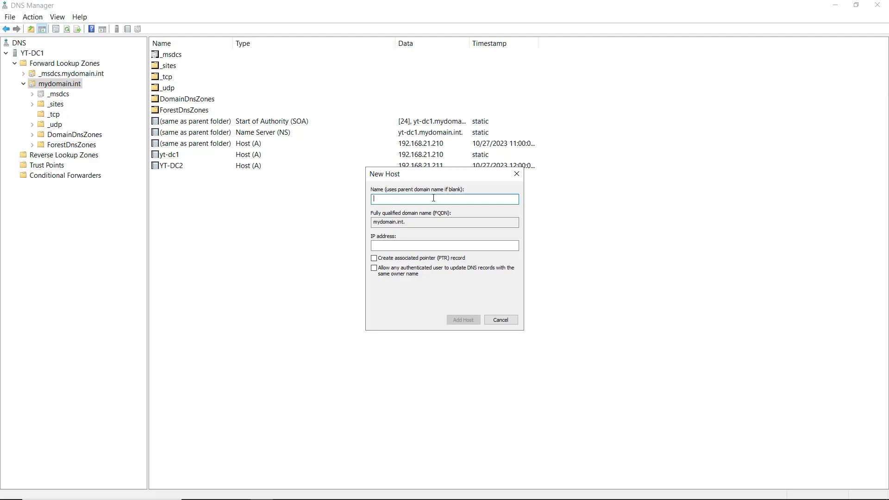
# - Name the new host Server1 and give it IP address 192.168.21.212
pyautogui.write('Ser')
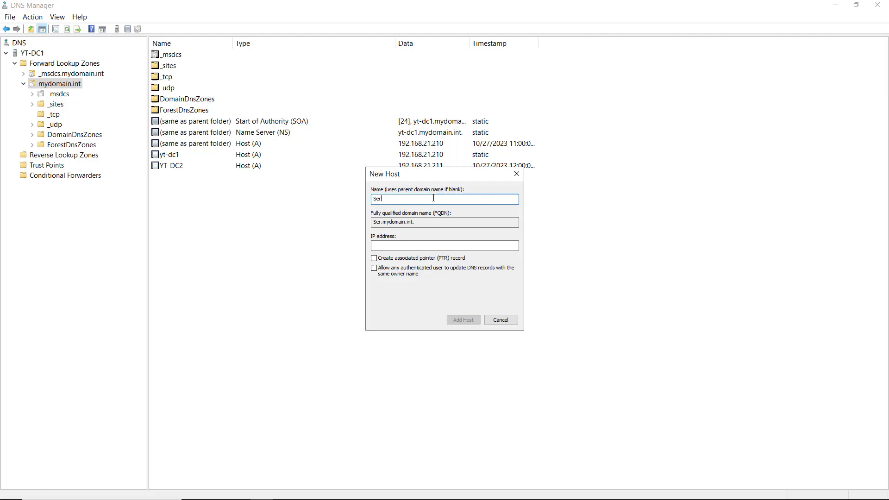
pyautogui.write('ver1')
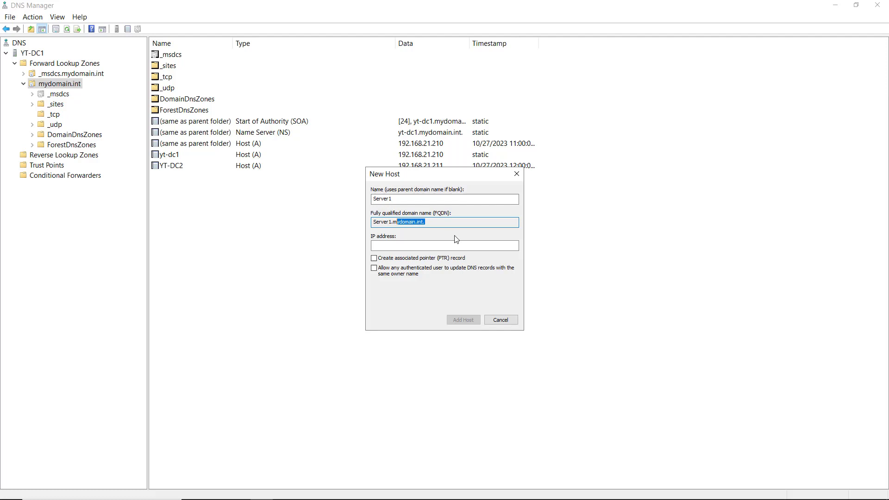
pyautogui.click(443, 244)
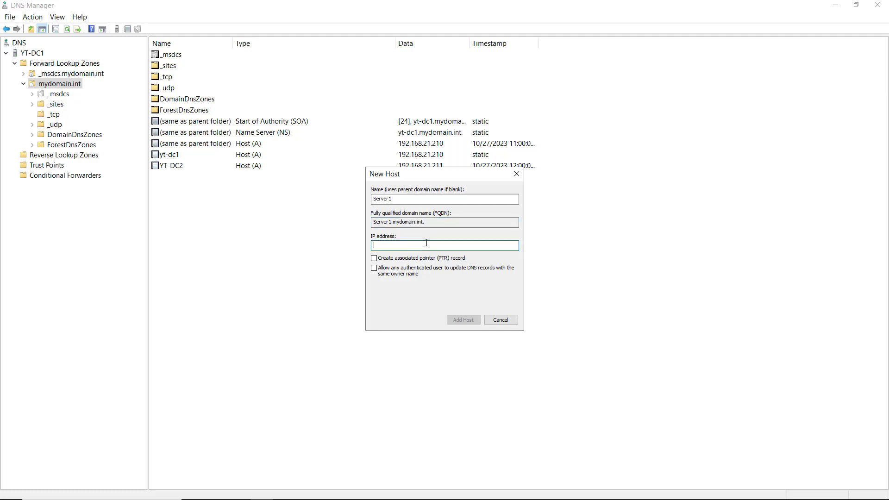
pyautogui.moveTo(419, 243)
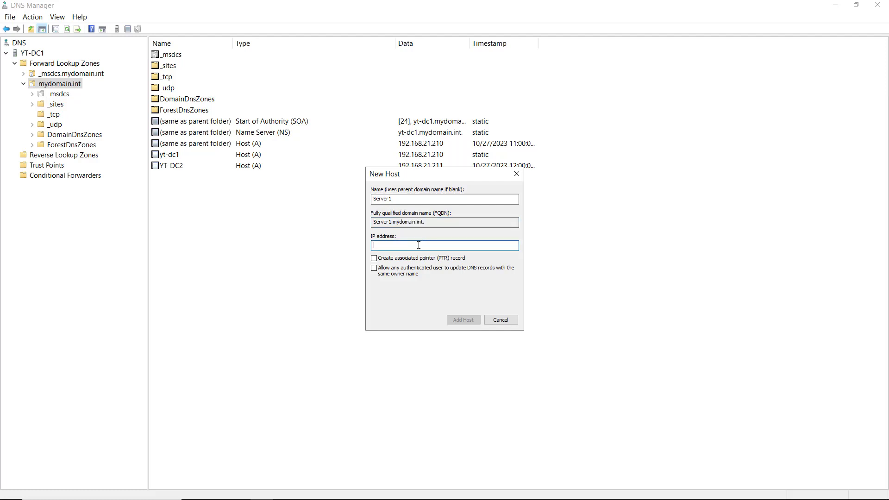
pyautogui.click(445, 199)
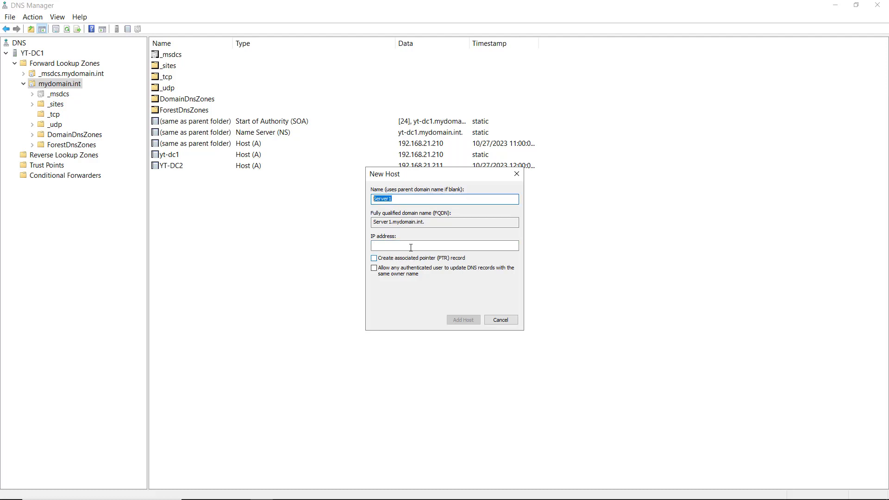
pyautogui.click(443, 244)
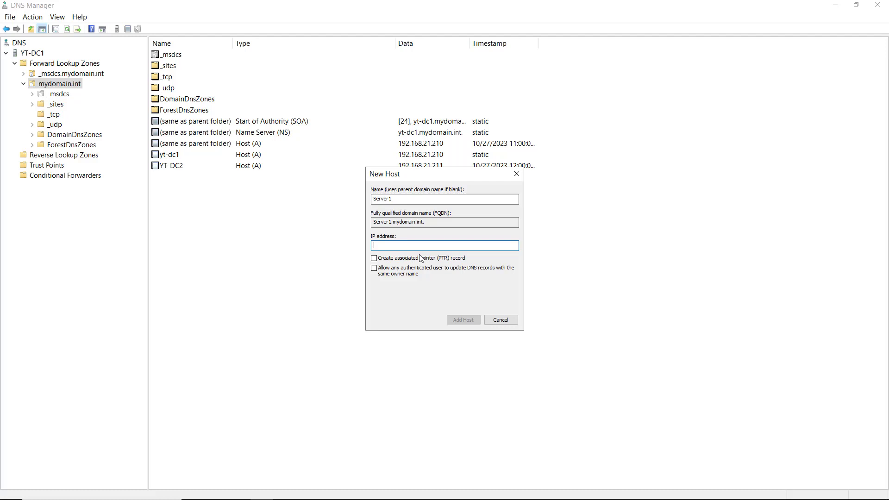
pyautogui.write('192.168.21.2')
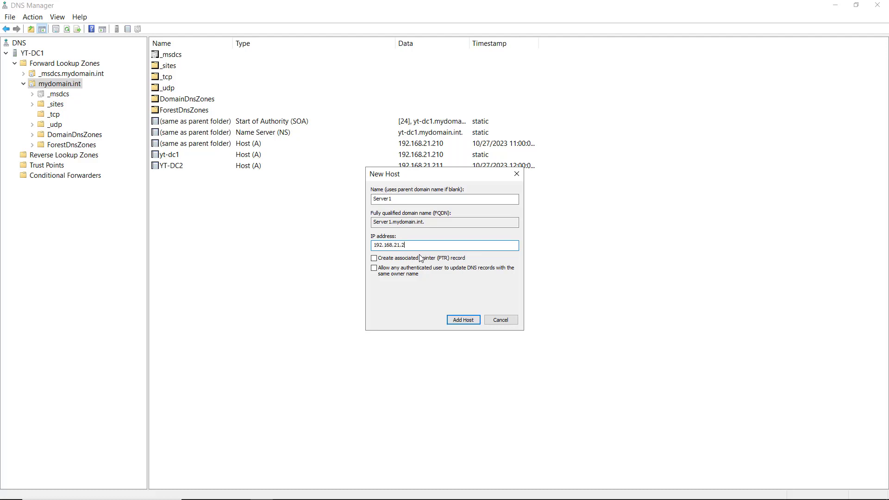
pyautogui.write('12')
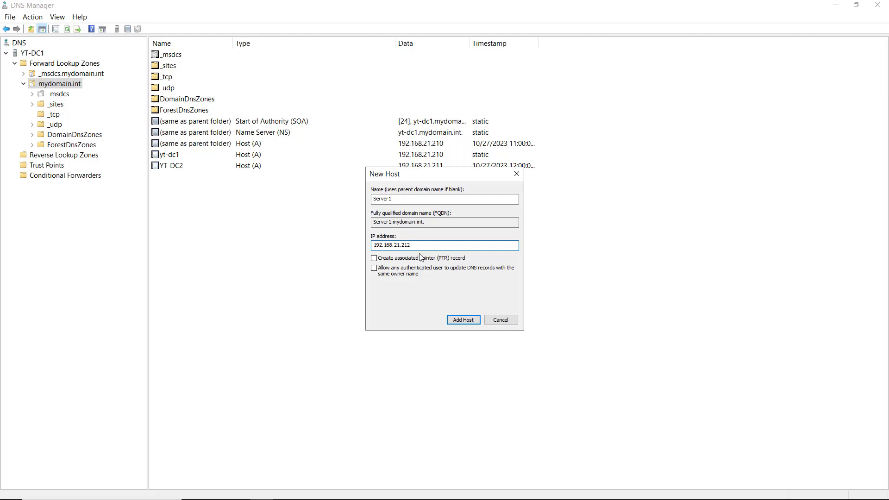
# - Tick then untick 'Create associated pointer (PTR) record', leaving no reverse-lookup record
pyautogui.click(373, 259)
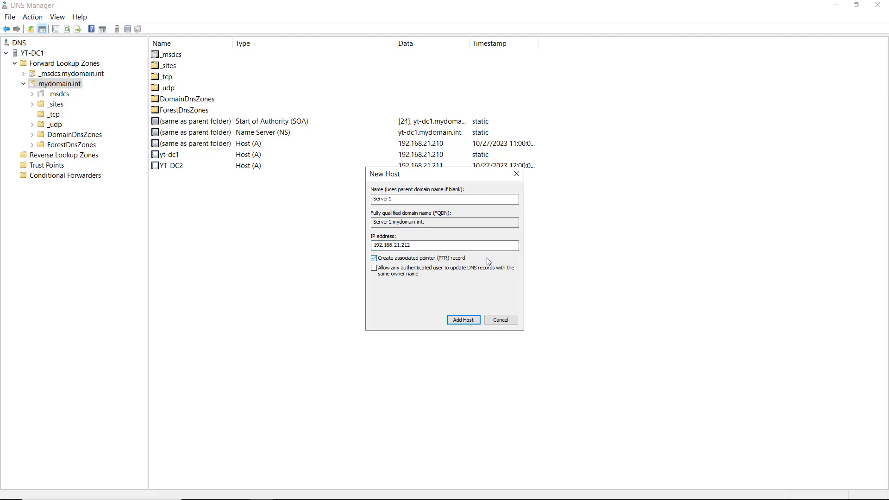
pyautogui.moveTo(483, 259)
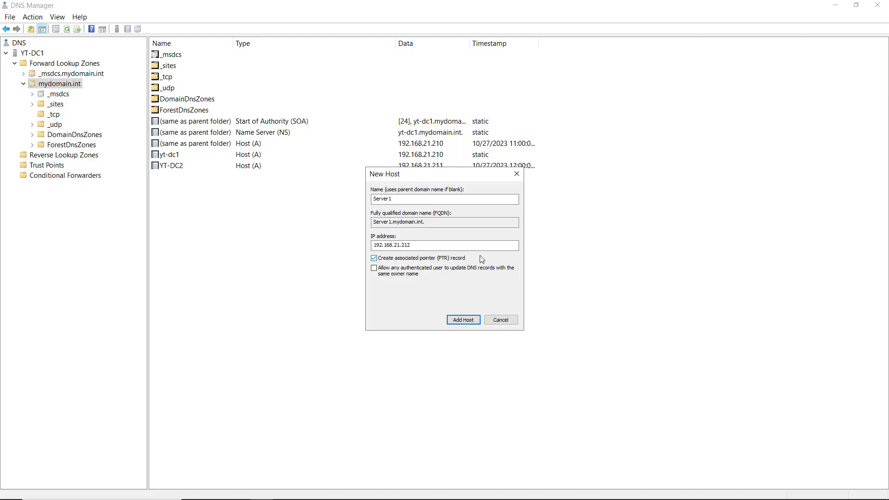
pyautogui.moveTo(433, 265)
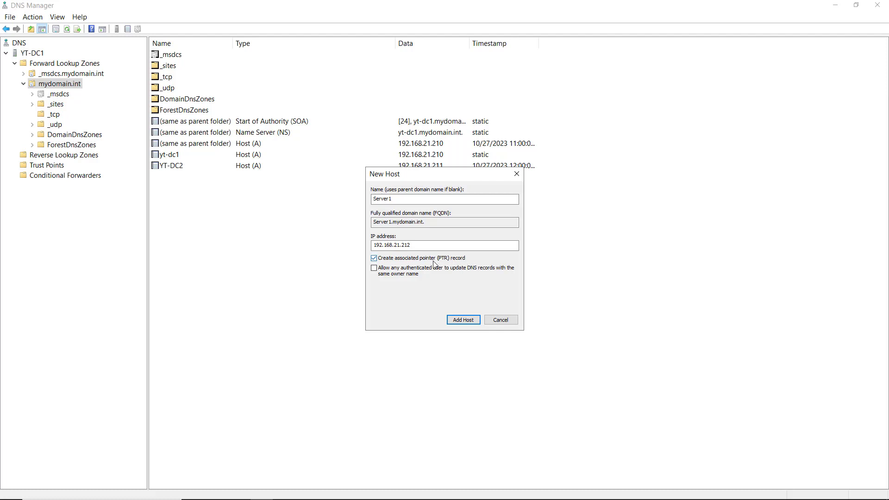
pyautogui.click(373, 259)
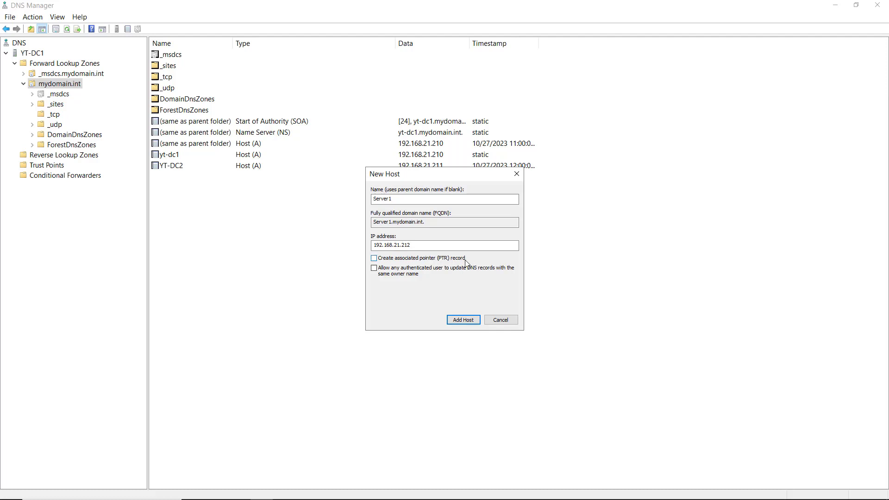
pyautogui.moveTo(477, 262)
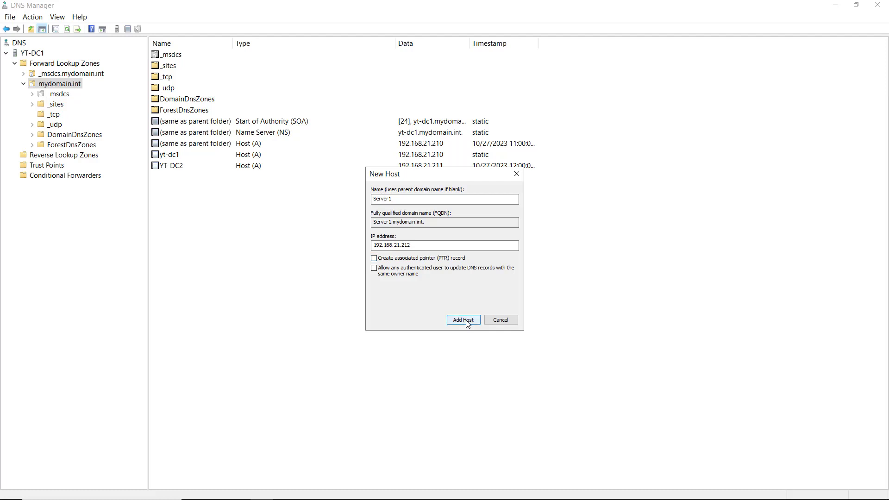
# - Add the Server1 host record at 192.168.21.212 and close the New Host form
pyautogui.click(463, 319)
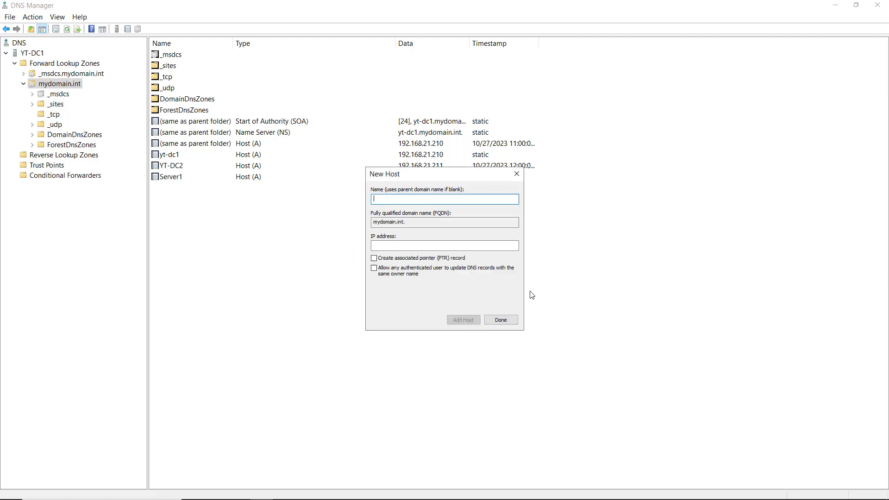
pyautogui.click(500, 319)
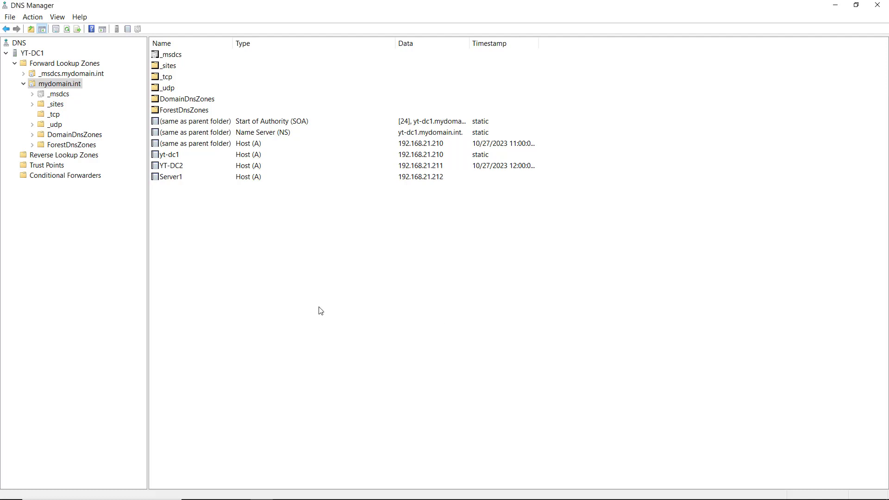
pyautogui.moveTo(237, 382)
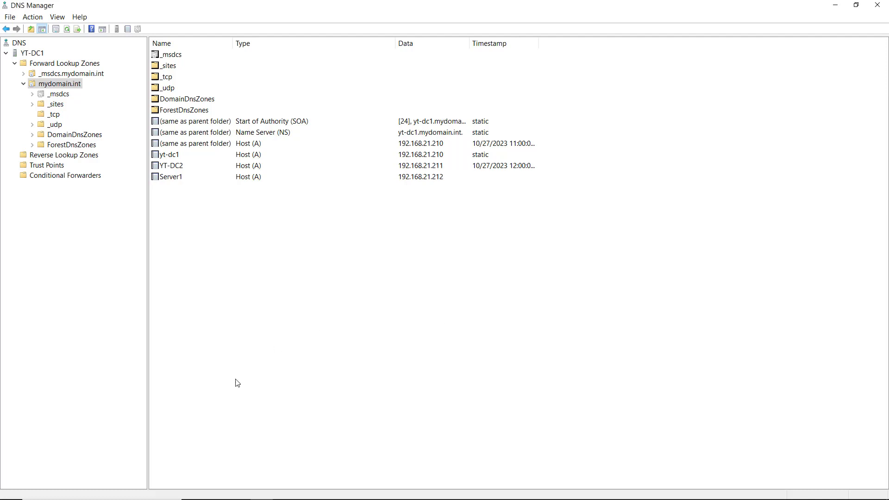
pyautogui.moveTo(256, 406)
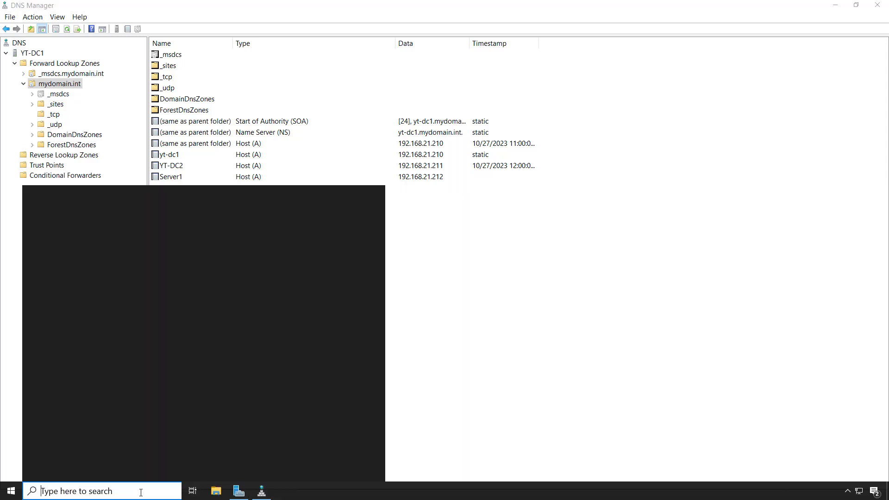
# - Launch Command Prompt and apply a larger console font in its Properties
pyautogui.write('cmd')
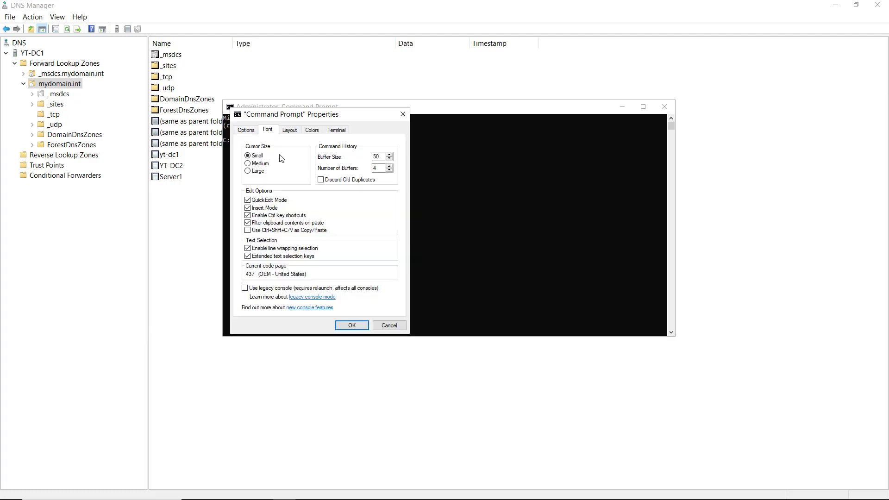
pyautogui.click(266, 130)
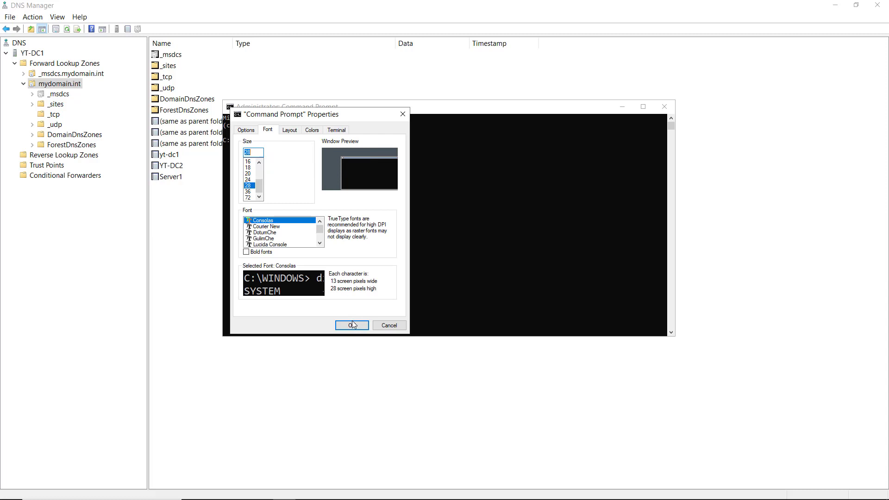
pyautogui.click(351, 325)
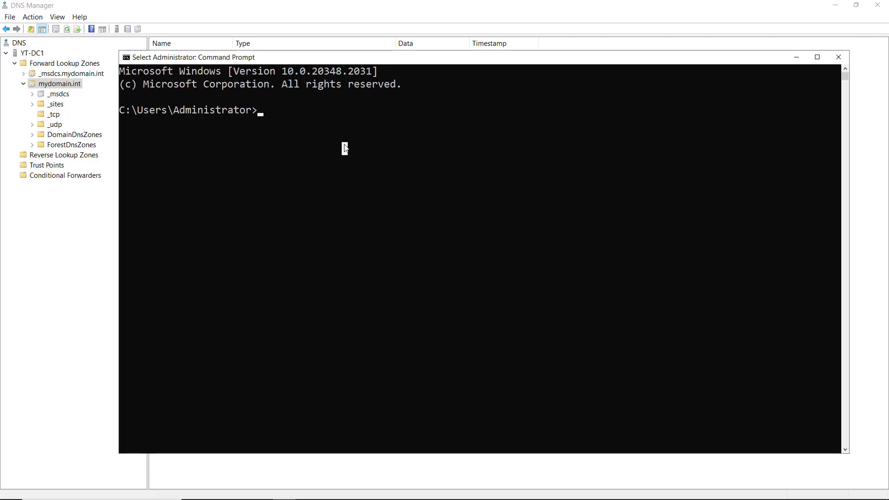
# - Ping server1, which resolves to server1.mydomain.int at 192.168.21.212
pyautogui.write('ping se')
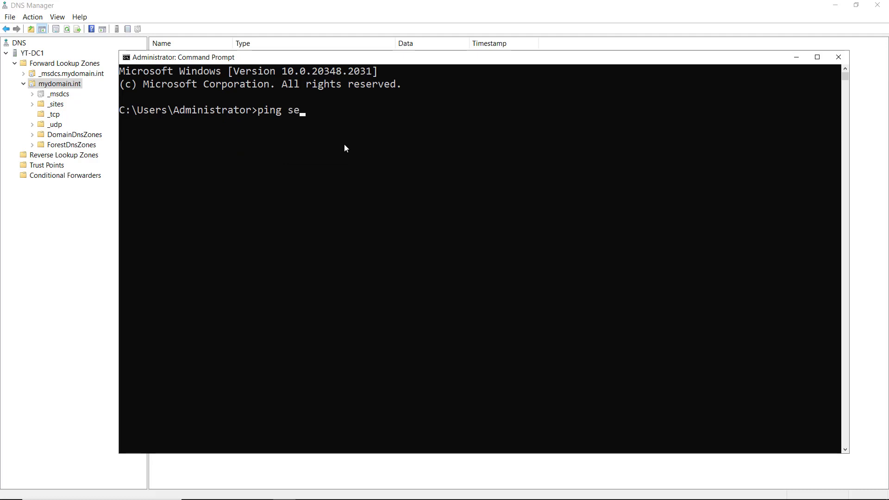
pyautogui.press('Return')
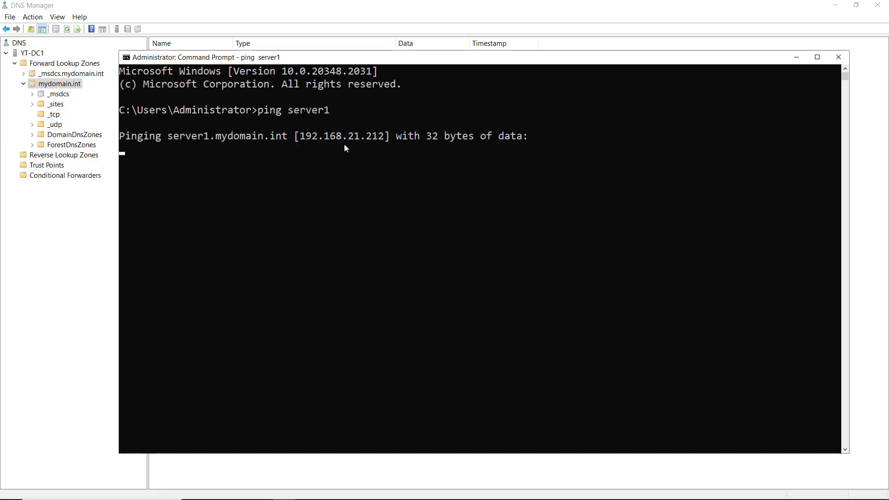